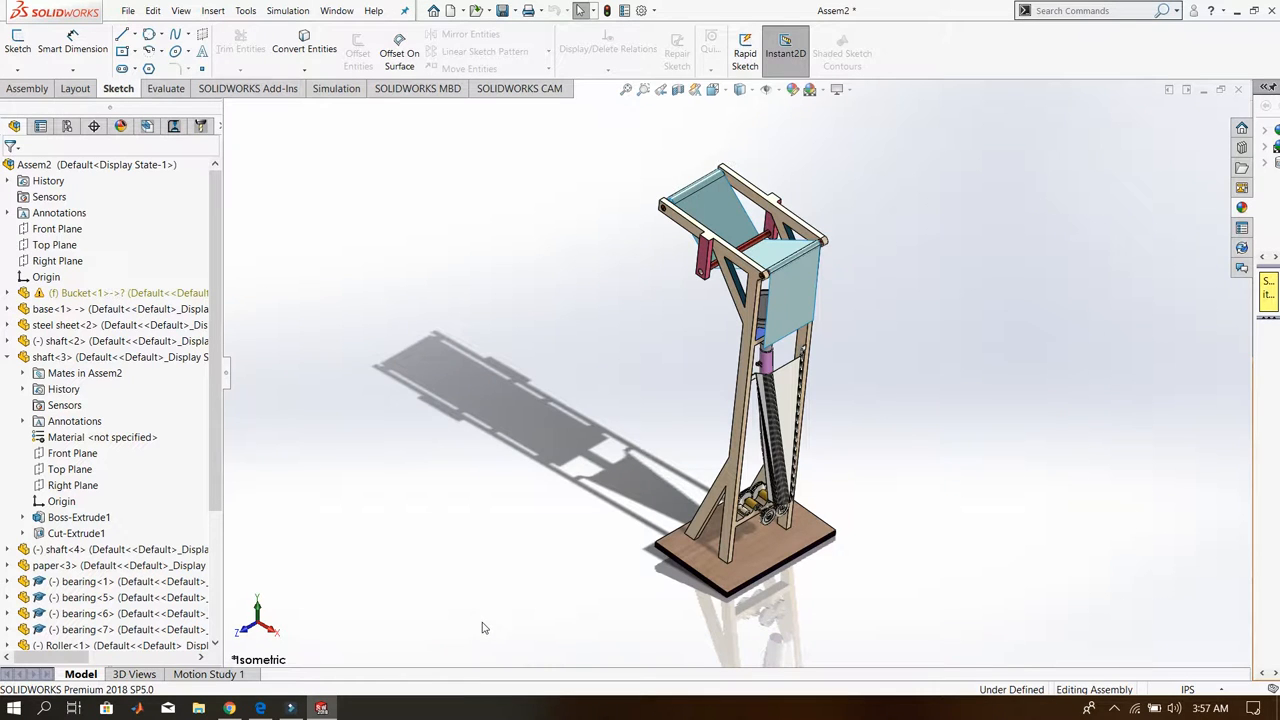
{"action": "mouse_move", "coordinate": [576, 584]}
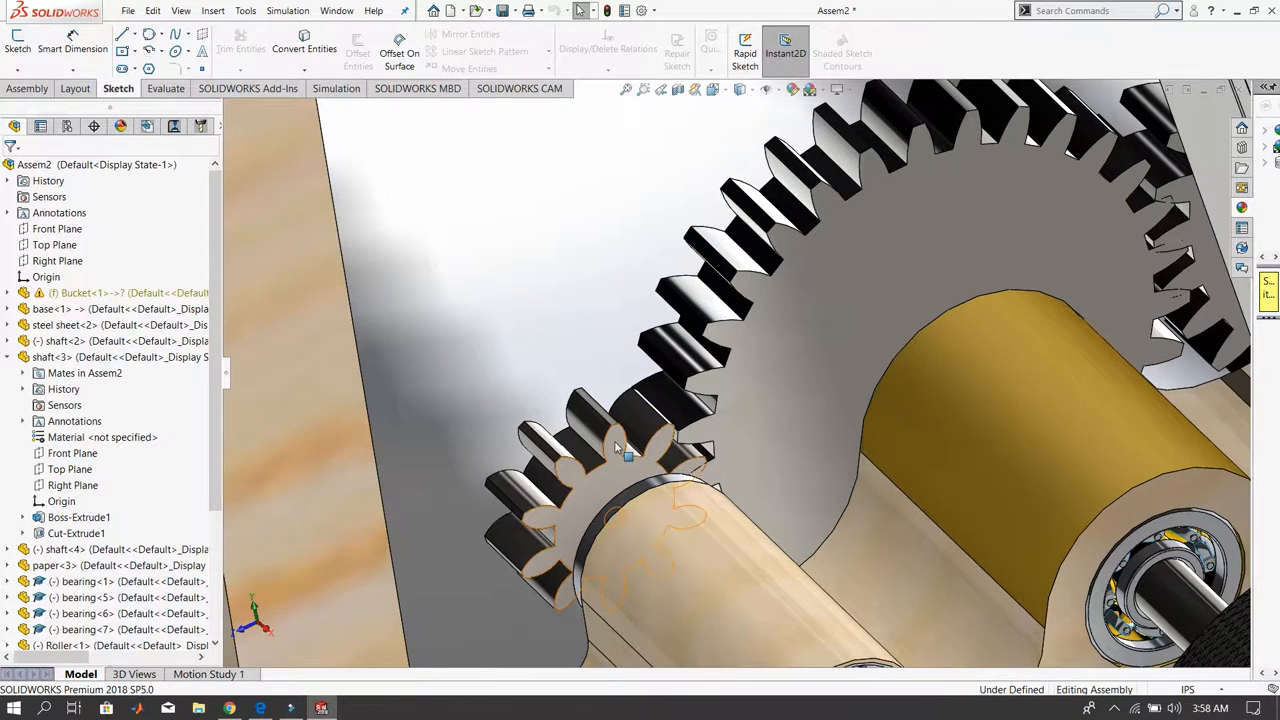
Step: Rotate around the gear close-up to inspect the spur gear teeth and shaft bearing
{"action": "left_click", "coordinate": [620, 500]}
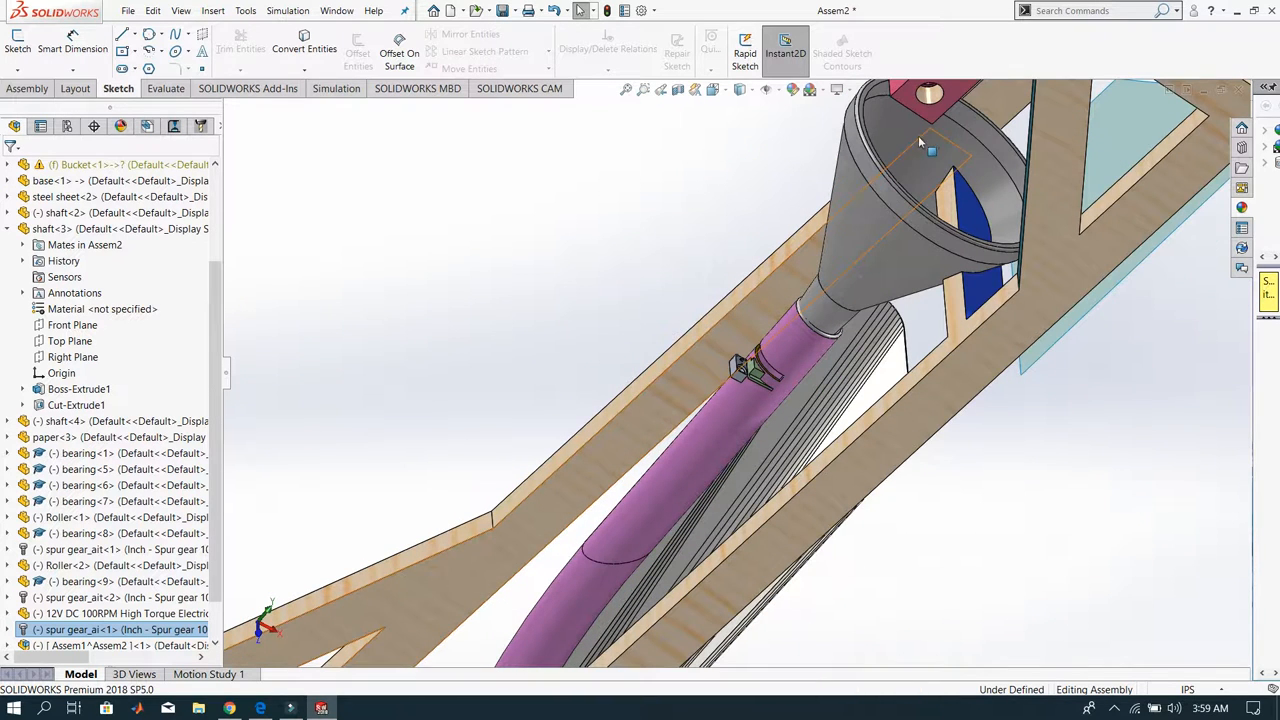
{"action": "mouse_move", "coordinate": [918, 164]}
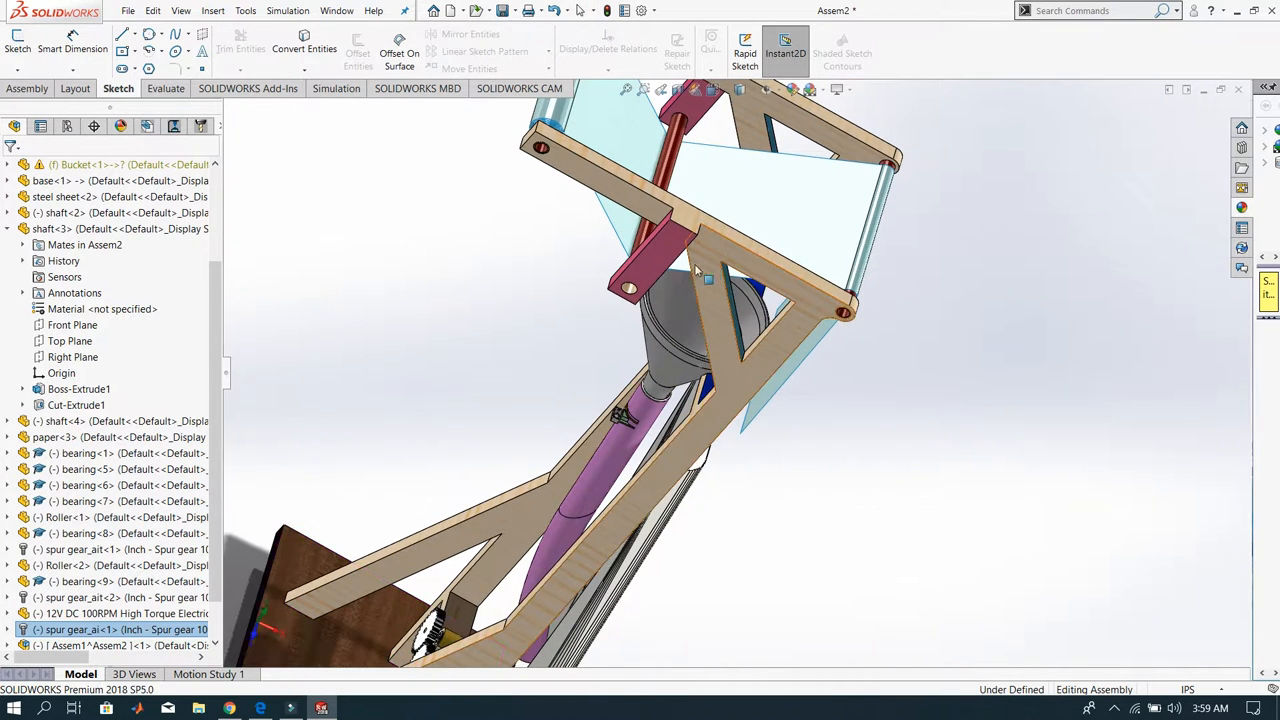
{"action": "mouse_move", "coordinate": [556, 296]}
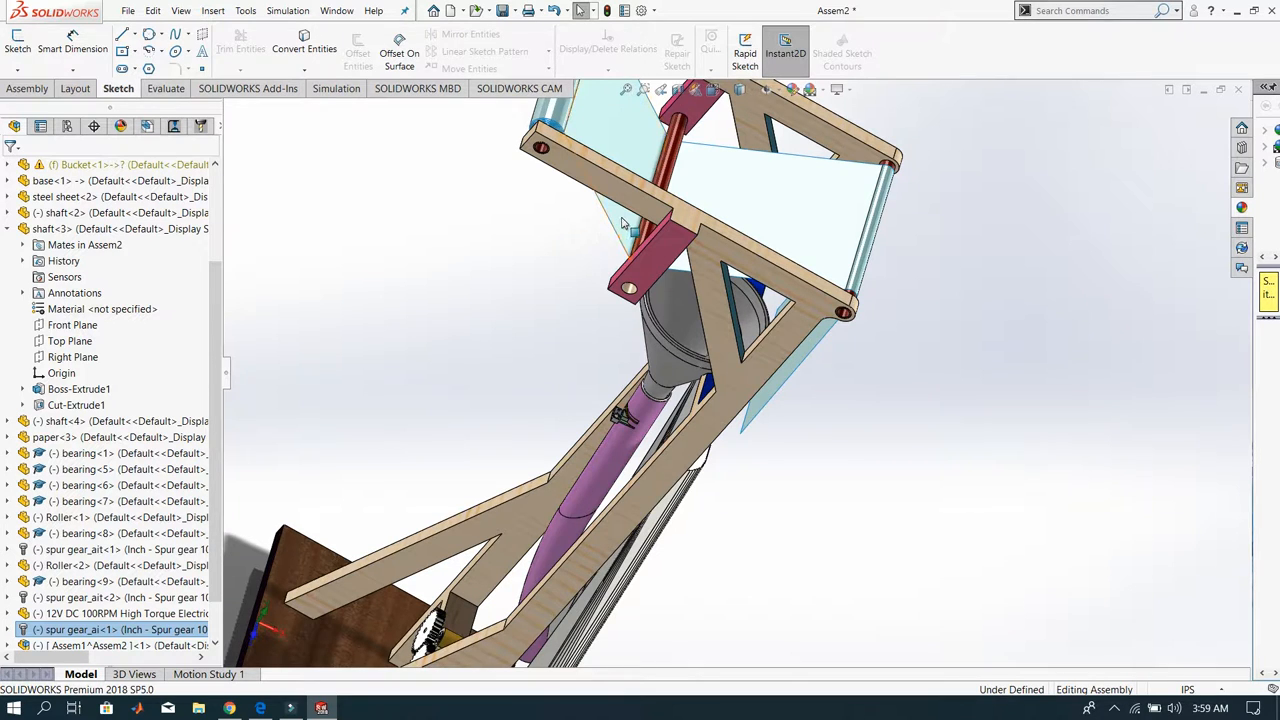
{"action": "mouse_move", "coordinate": [618, 222]}
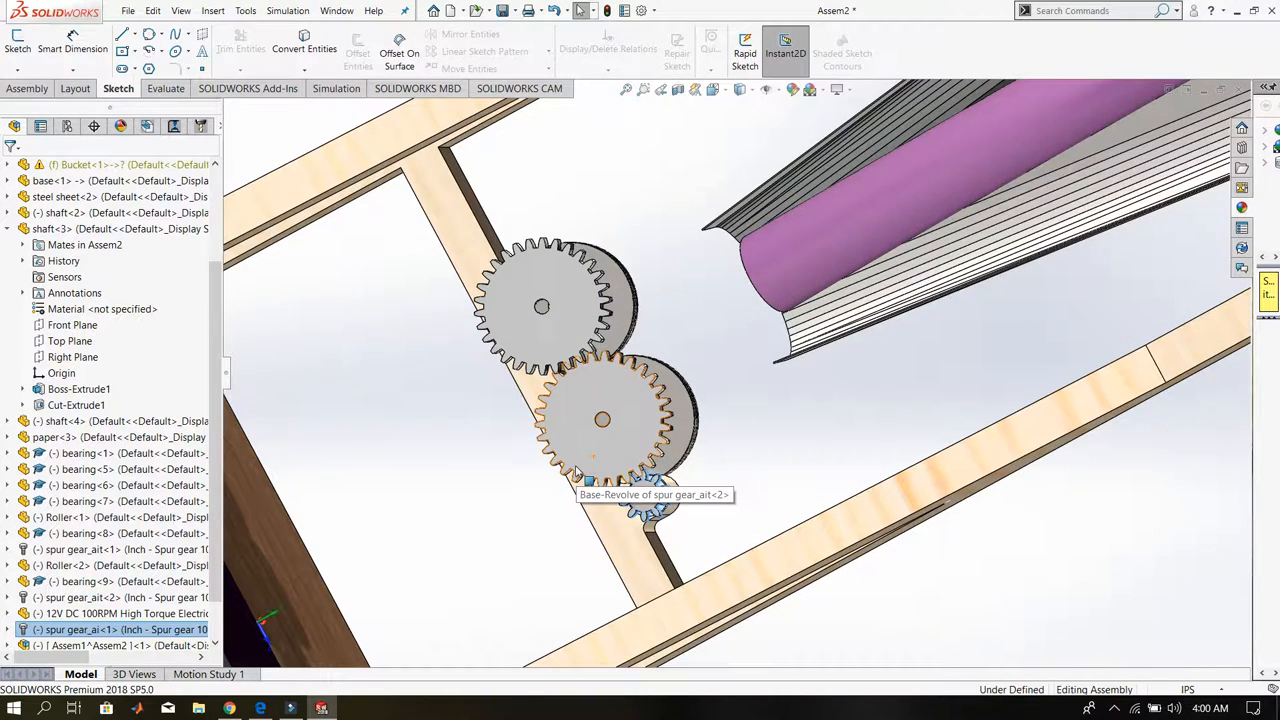
{"action": "mouse_move", "coordinate": [756, 376]}
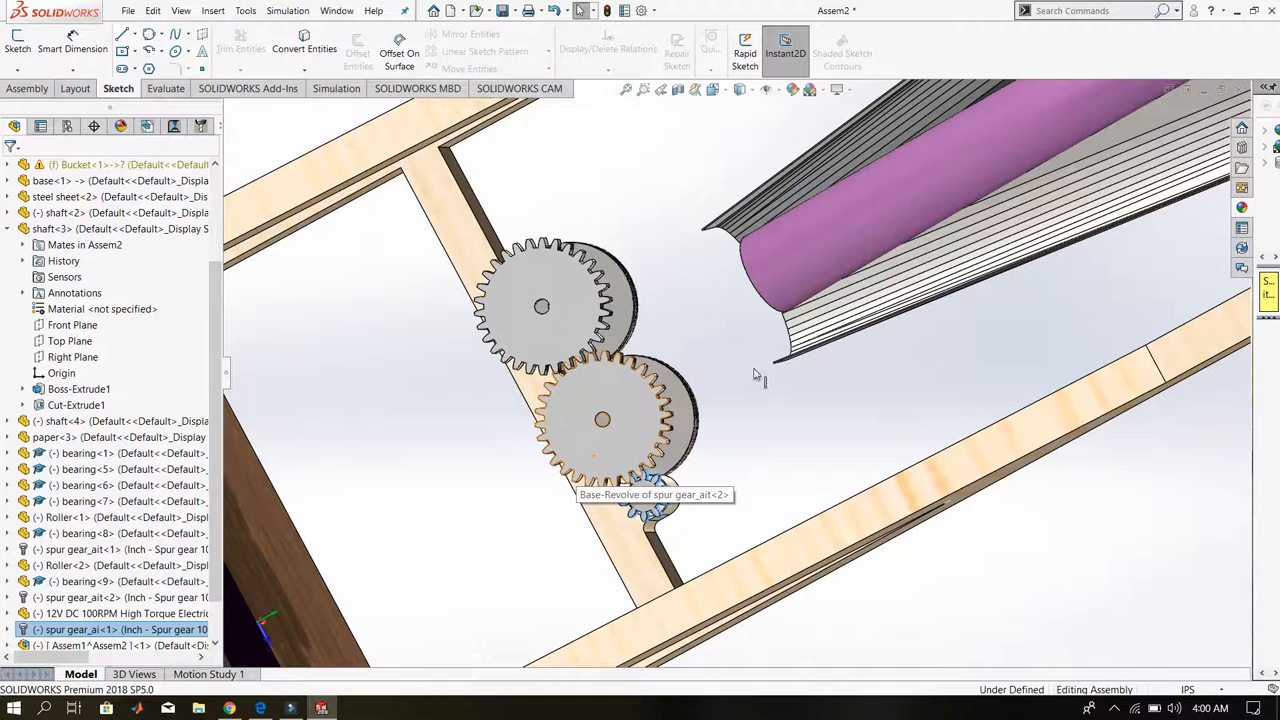